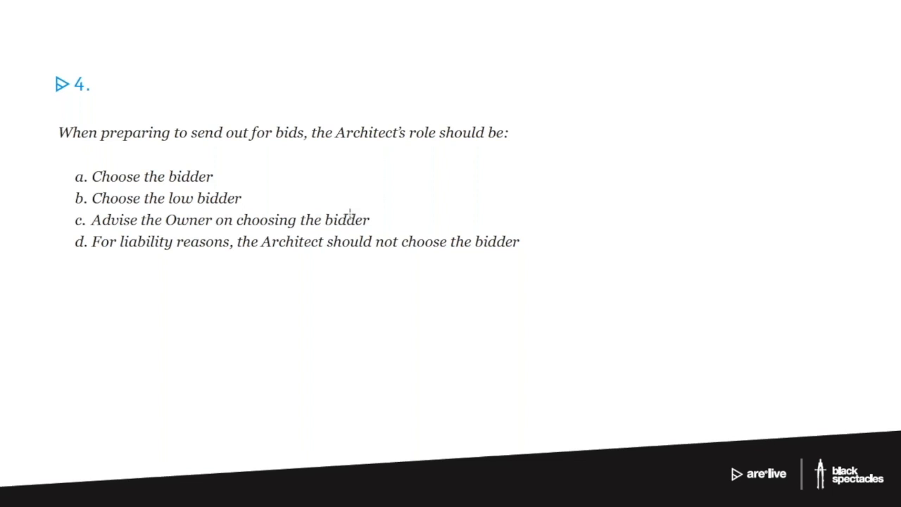
mouse_move(87, 216)
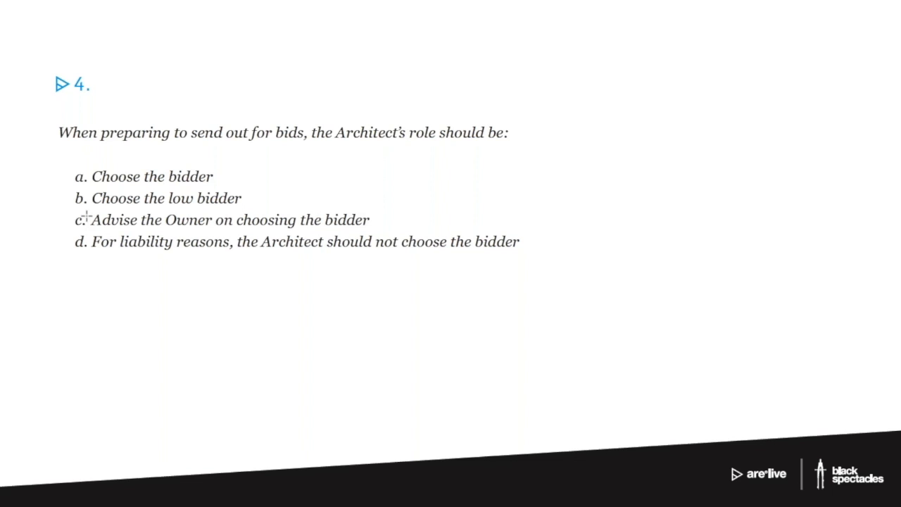